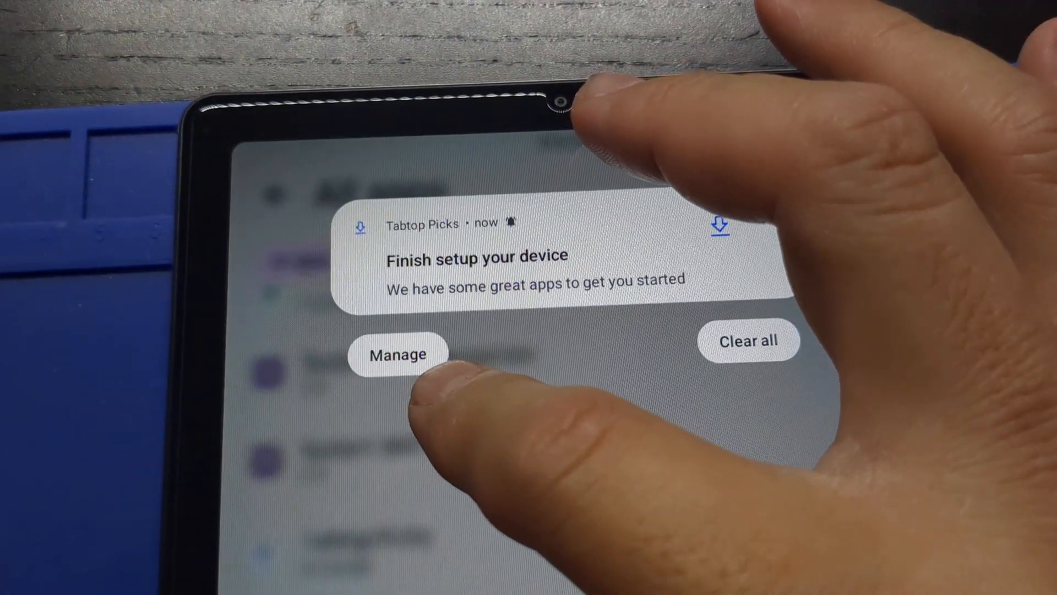
Step: Open Tabtop Picks app info from its notification and try Force stop
click(397, 354)
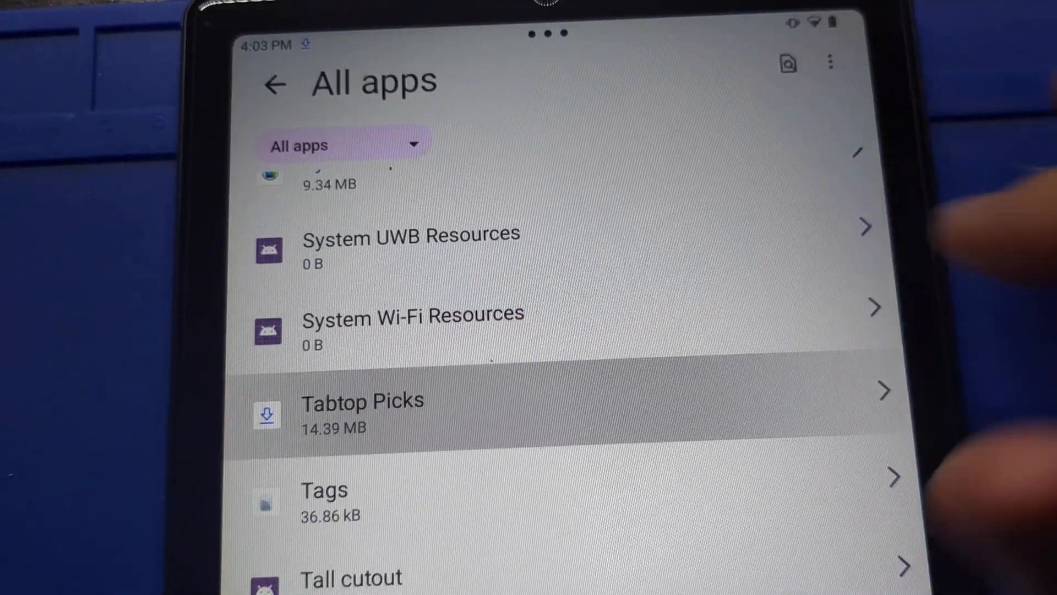
click(362, 408)
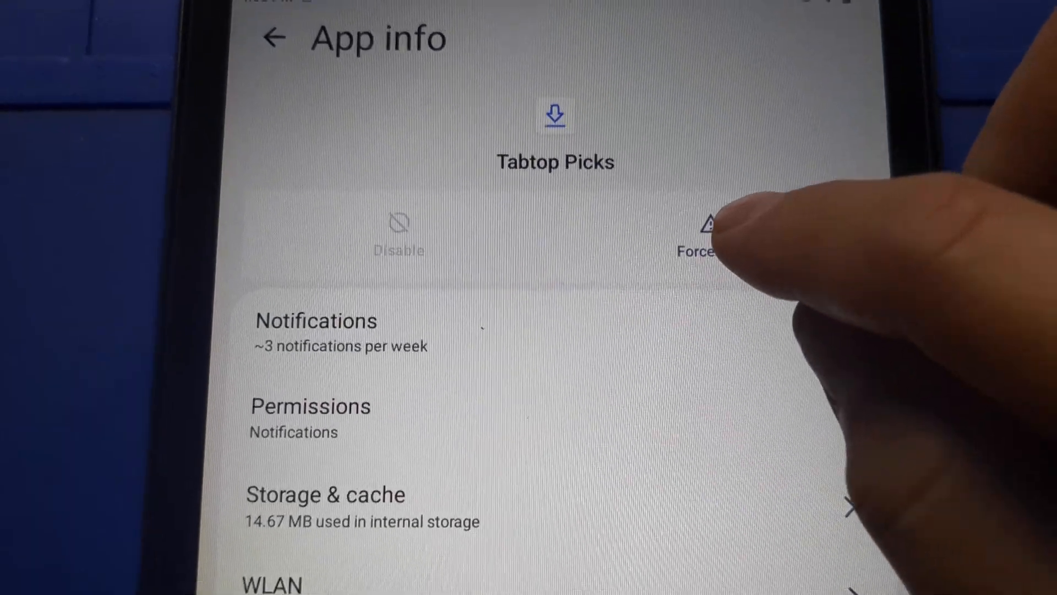
click(701, 236)
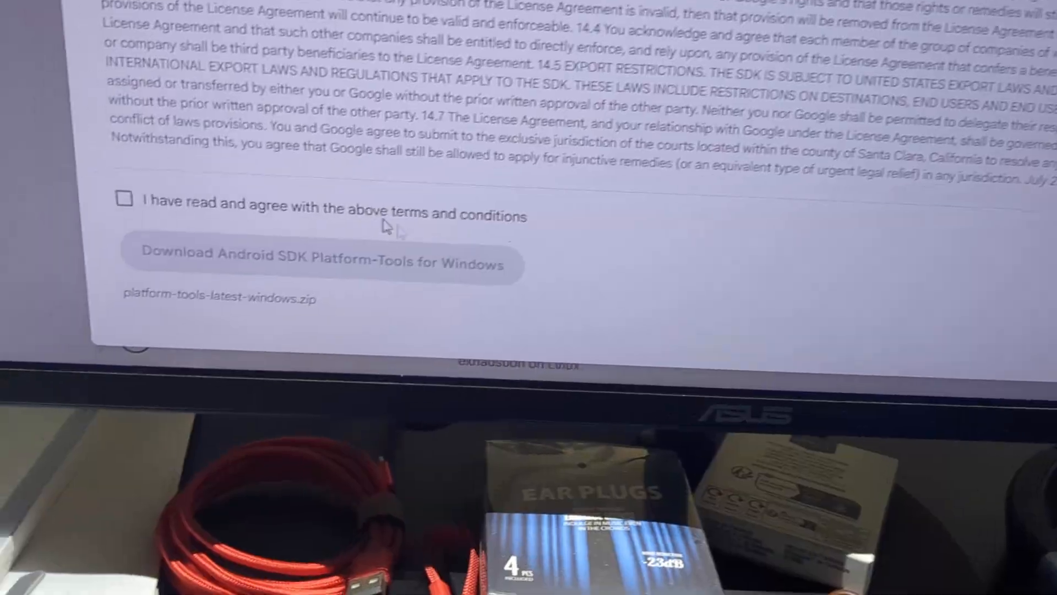
Step: Accept the license terms and download SDK Platform-Tools for Windows
click(124, 198)
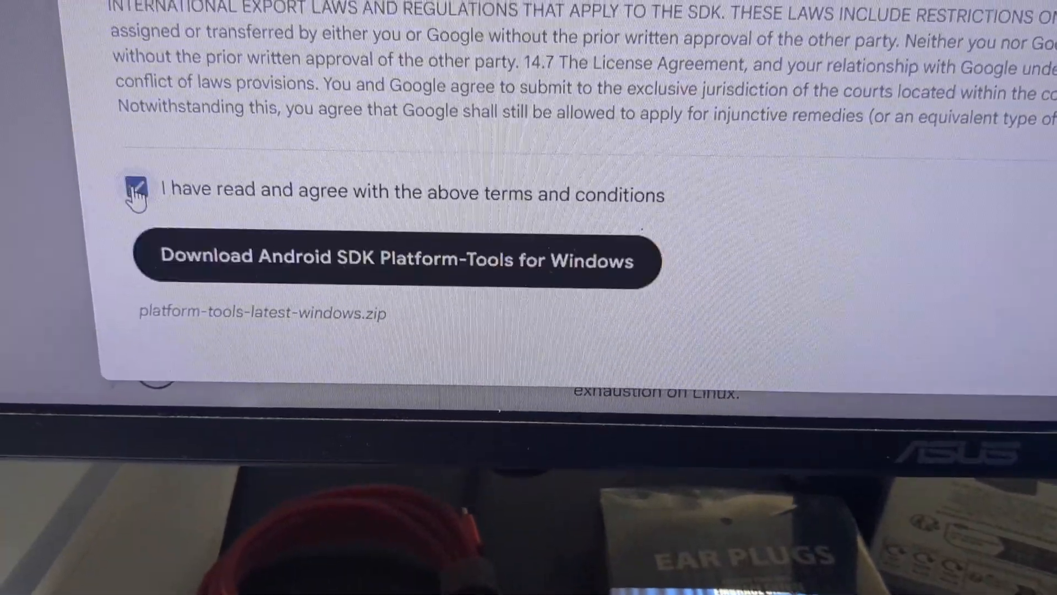
click(386, 261)
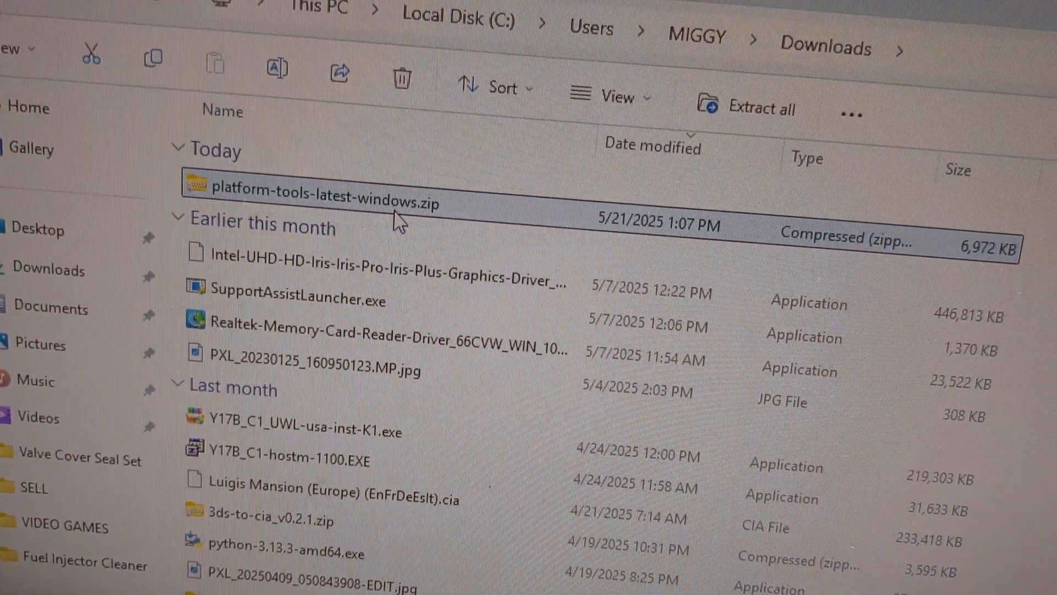
Step: Open platform-tools-latest-windows.zip and select the platform-tools folder inside
double_click(313, 201)
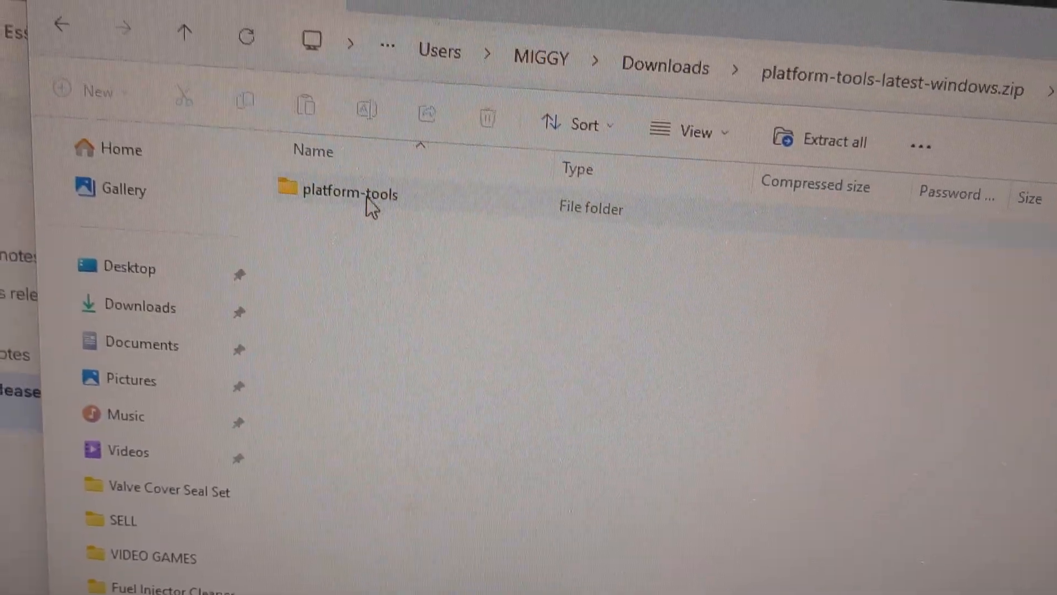
click(350, 193)
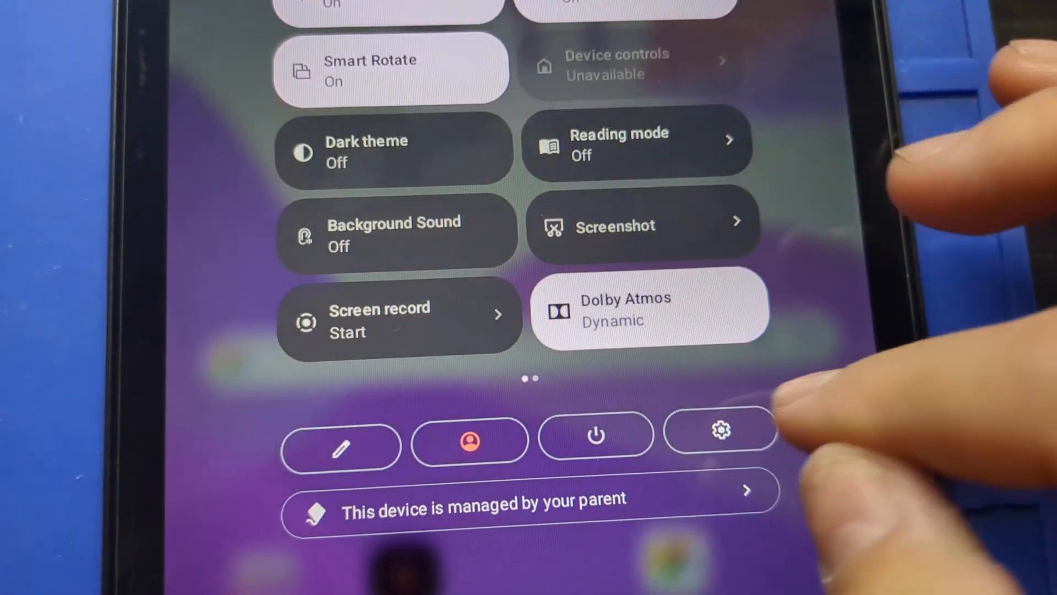
Step: Tap Build number in About tablet and dismiss the 'Blocked by your IT admin' message
click(721, 435)
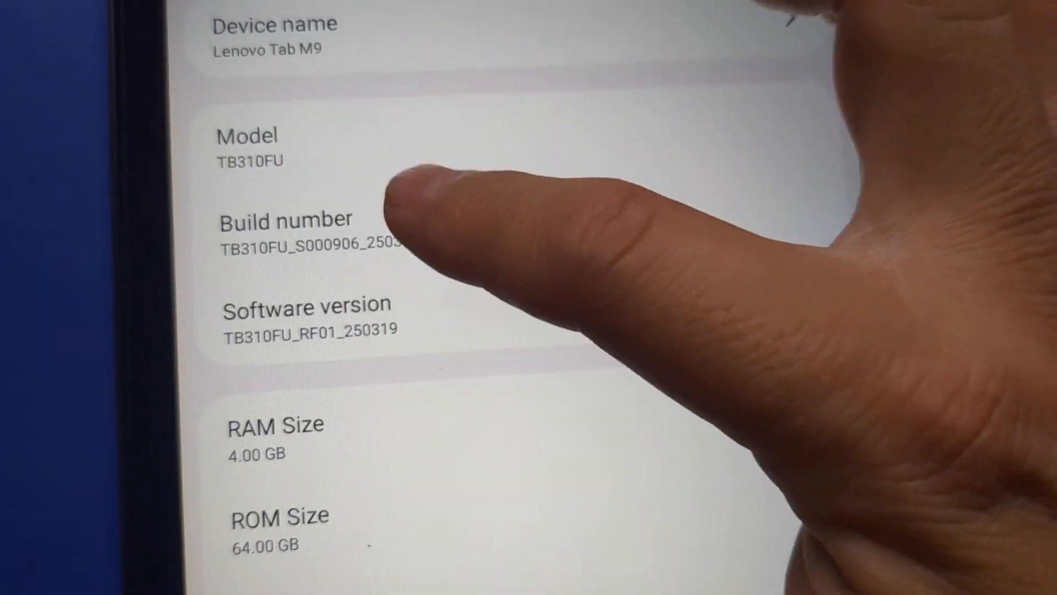
click(290, 229)
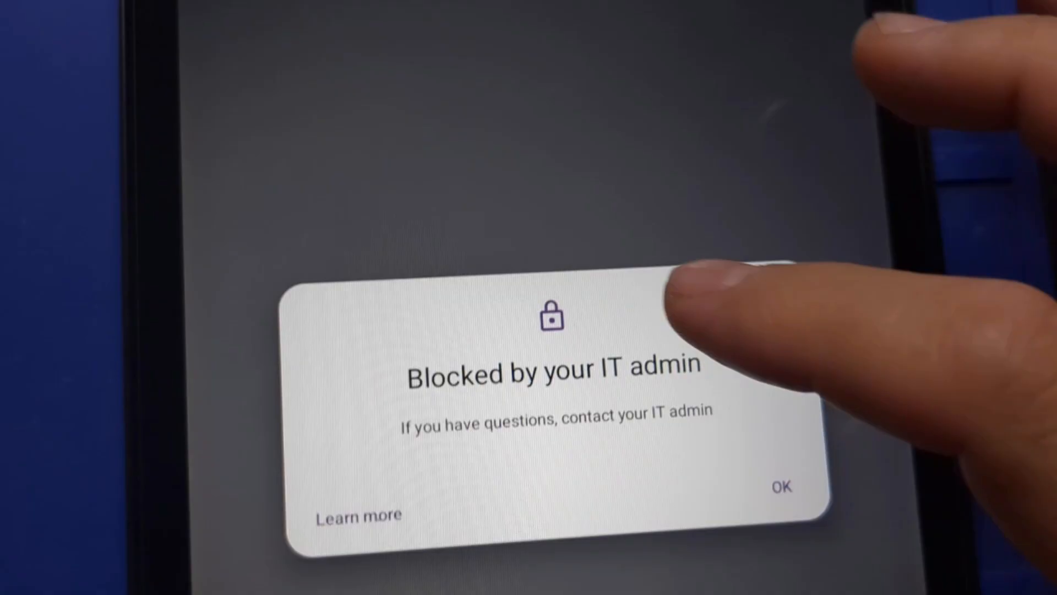
click(780, 486)
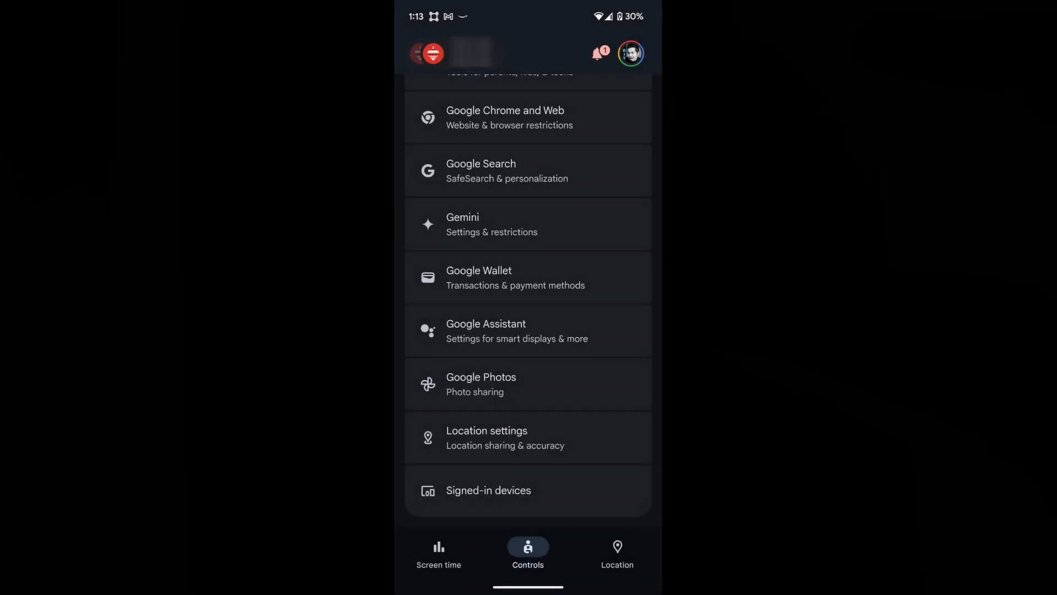
Step: Switch on Developer options for the Lenovo Tab M9 under Family Link's signed-in devices
click(488, 490)
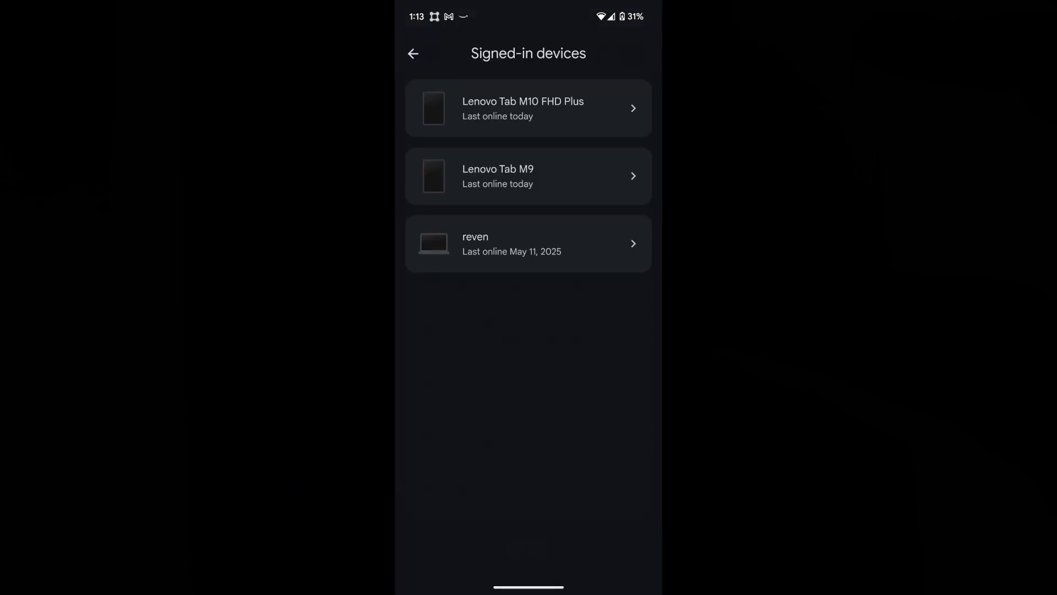
click(528, 176)
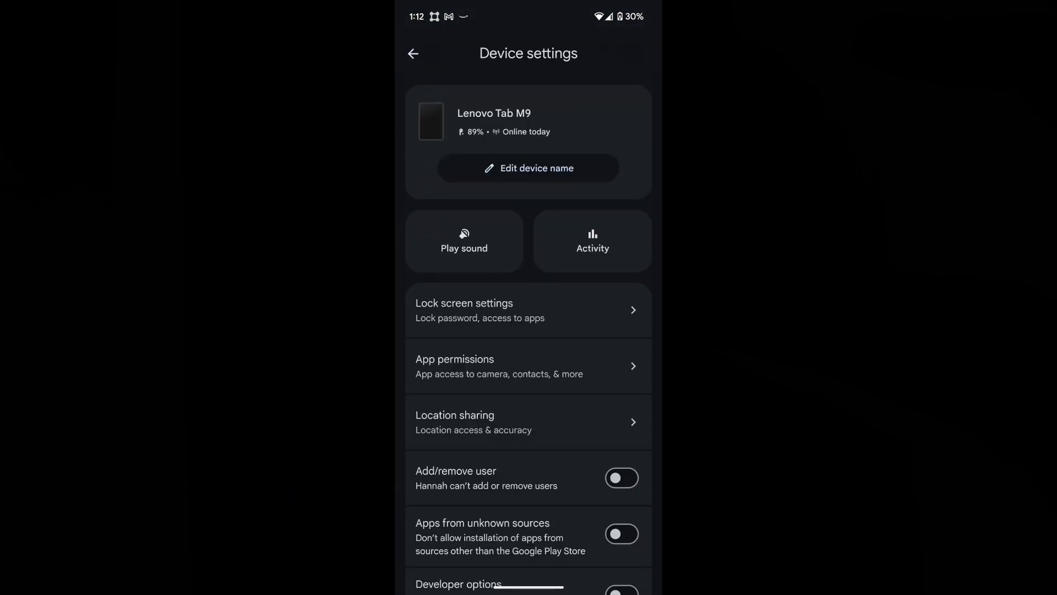
scroll(down, 3)
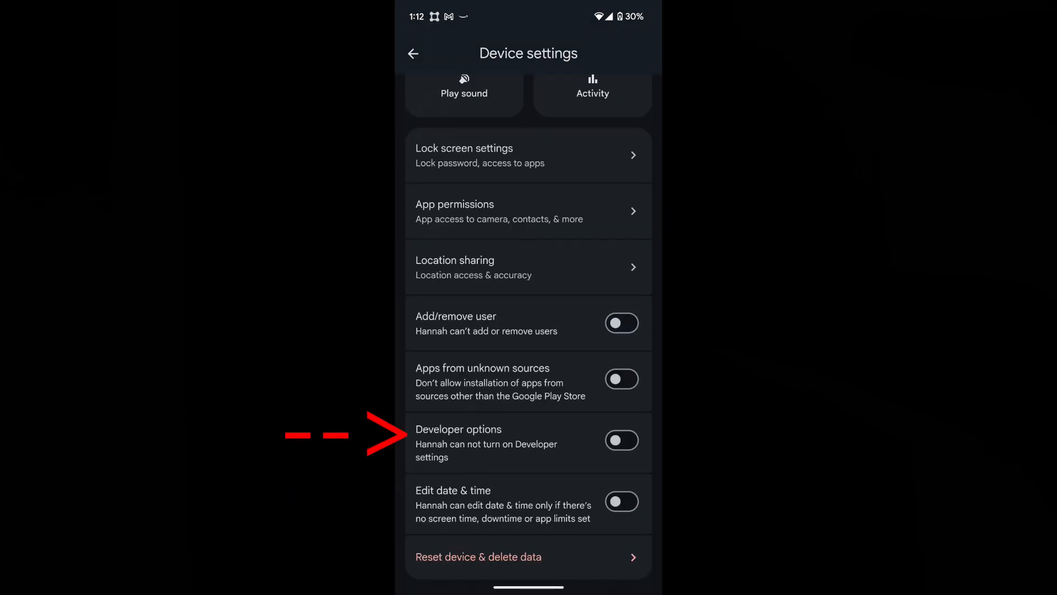
click(621, 440)
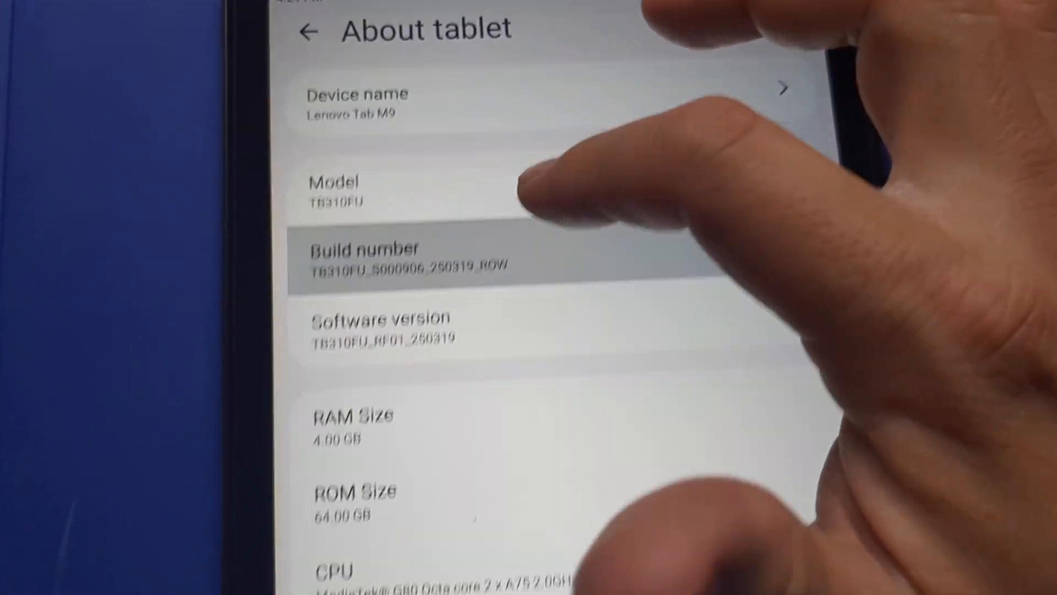
Step: Tap Build number to unlock developer options, then open Developer options under System
click(405, 259)
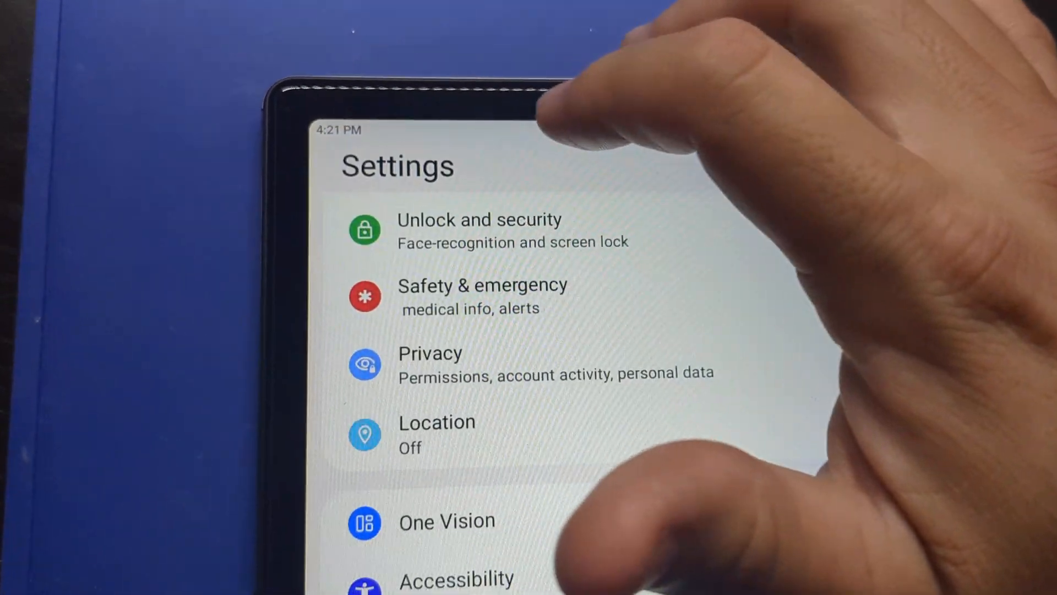
scroll(down, 3)
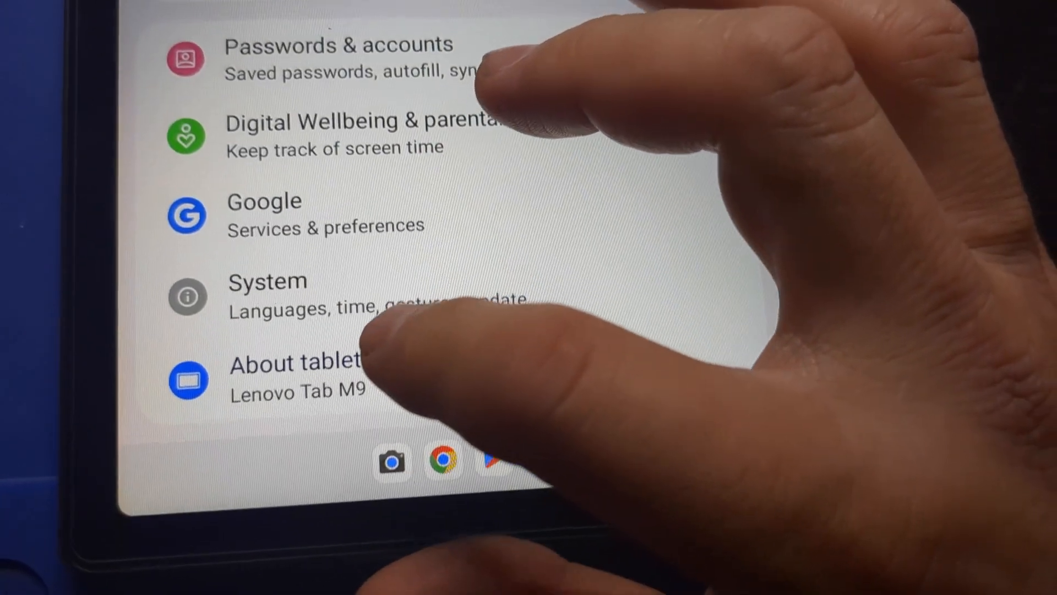
scroll(down, 3)
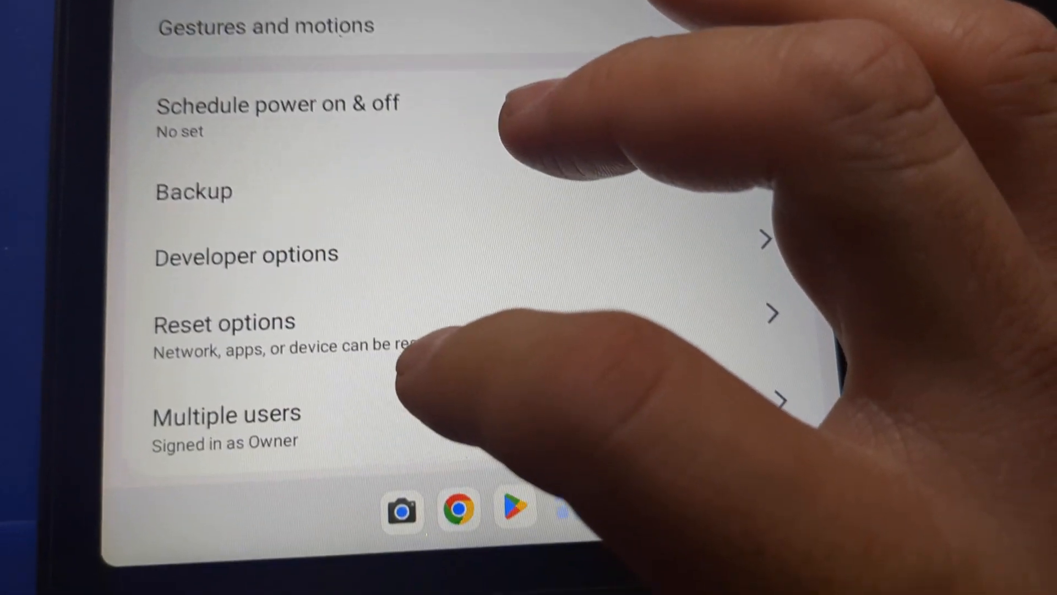
click(263, 289)
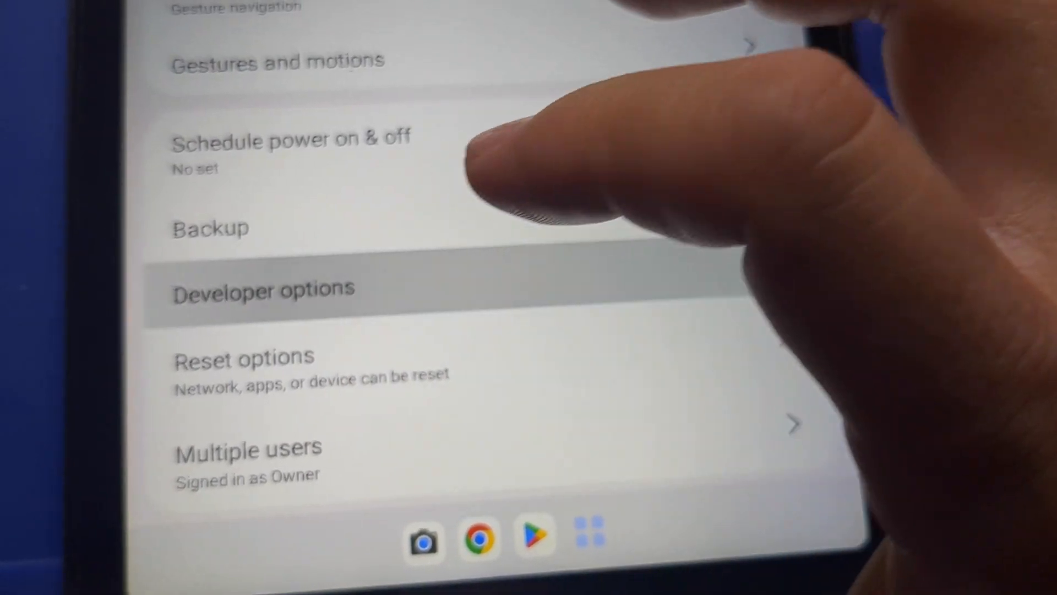
click(263, 289)
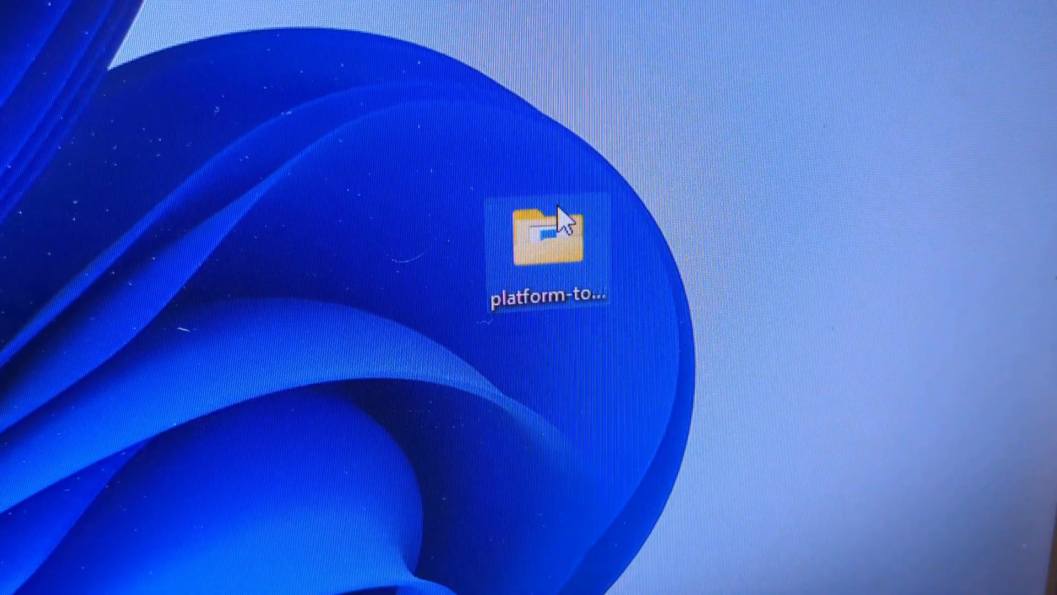
Step: Open the desktop platform-tools folder and launch cmd from its address bar
double_click(546, 240)
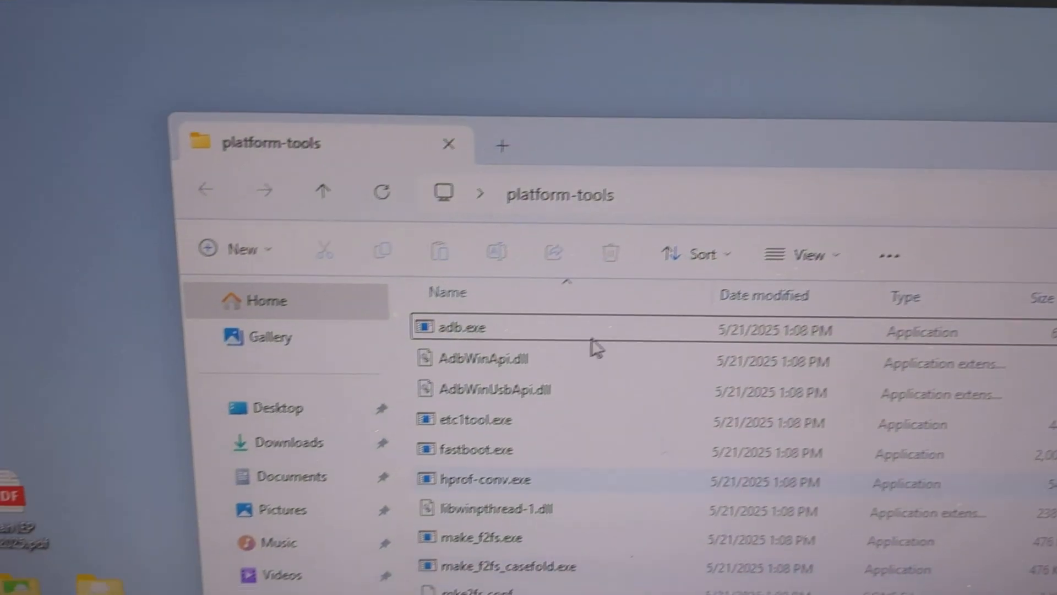
click(559, 194)
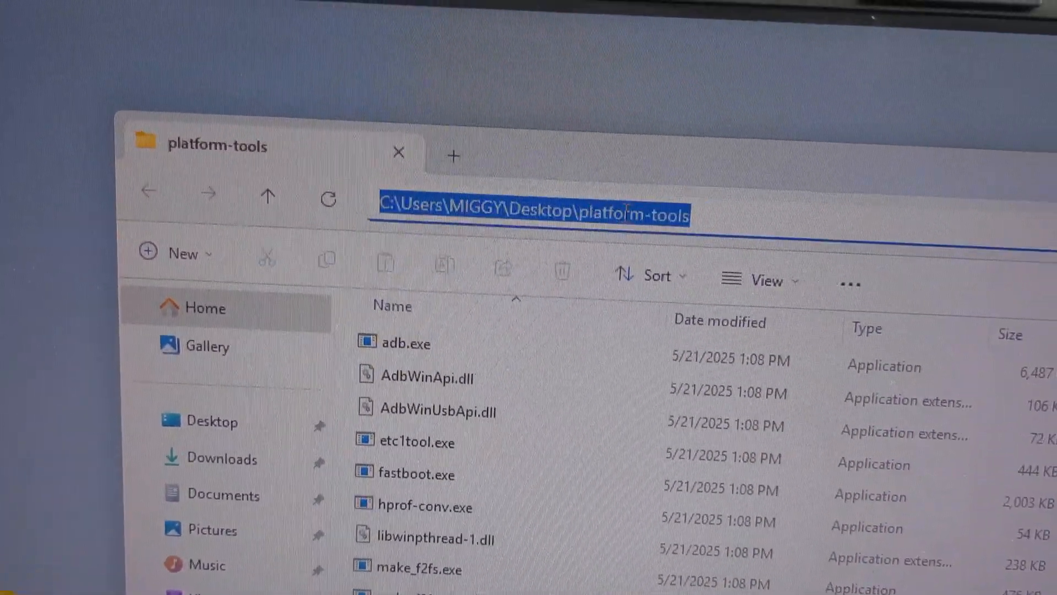
text(cmd)
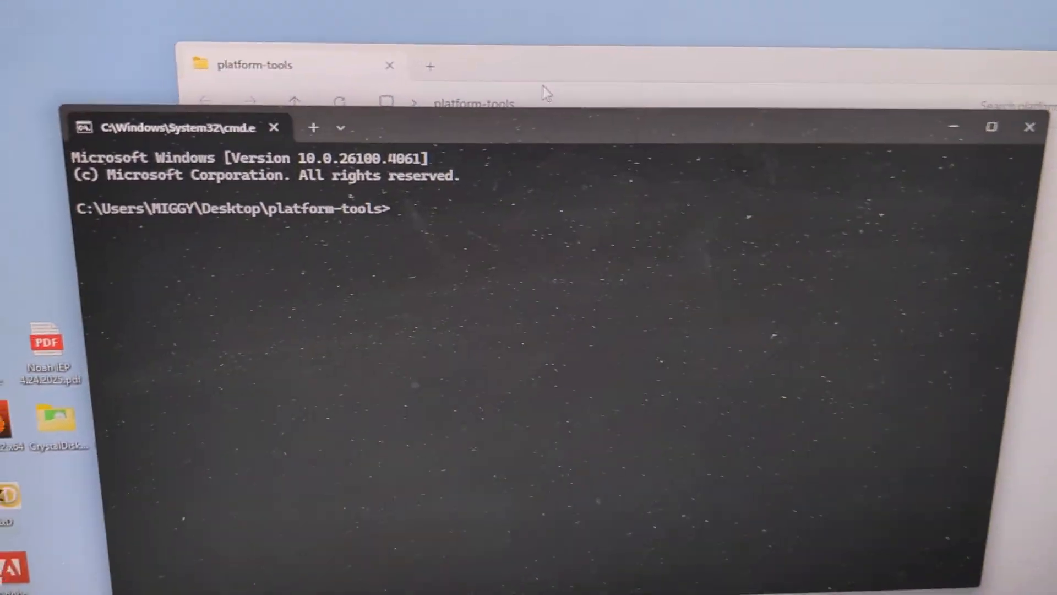
Step: Run 'adb devices' in the platform-tools command prompt
text(adb devices)
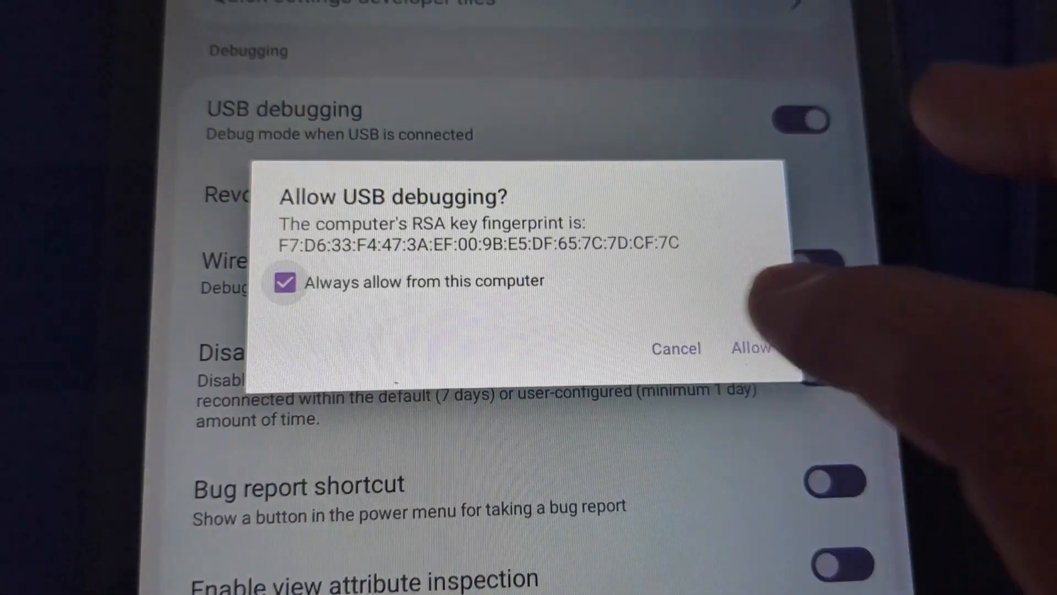
Step: Allow USB debugging with 'Always allow from this computer' ticked
click(750, 348)
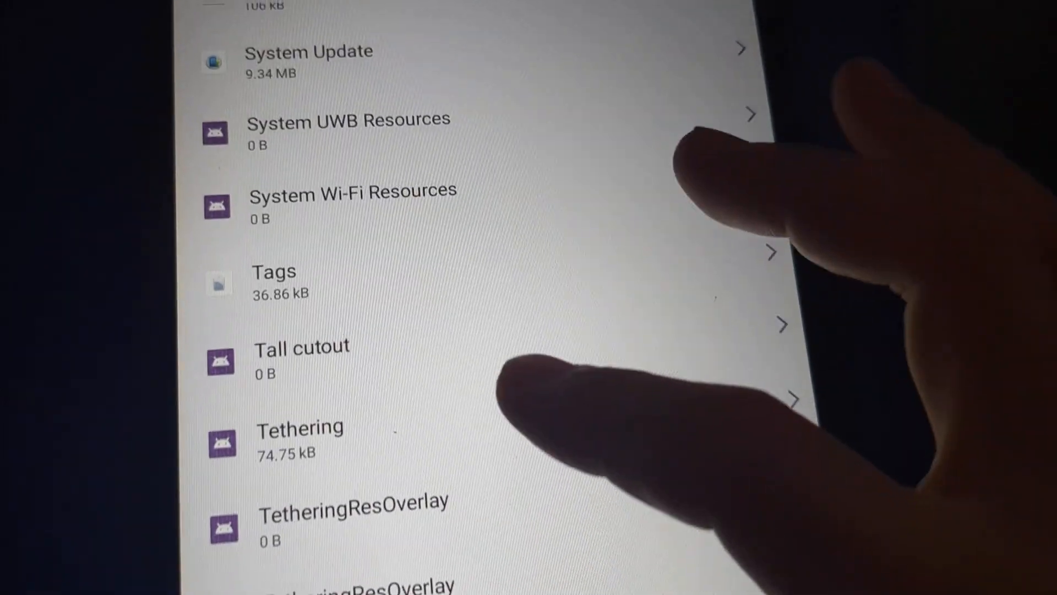
scroll(down, 3)
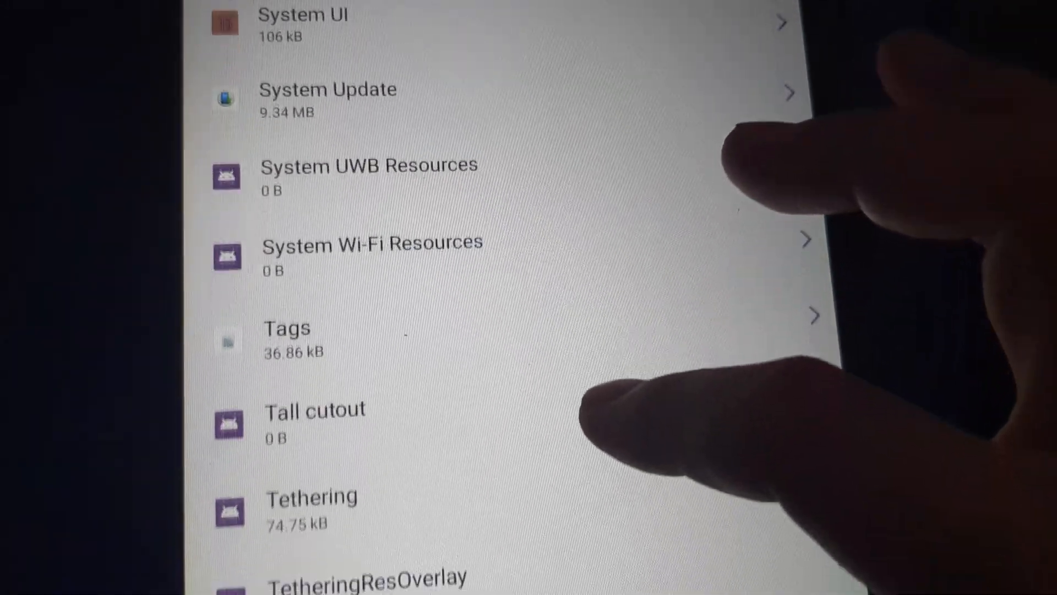